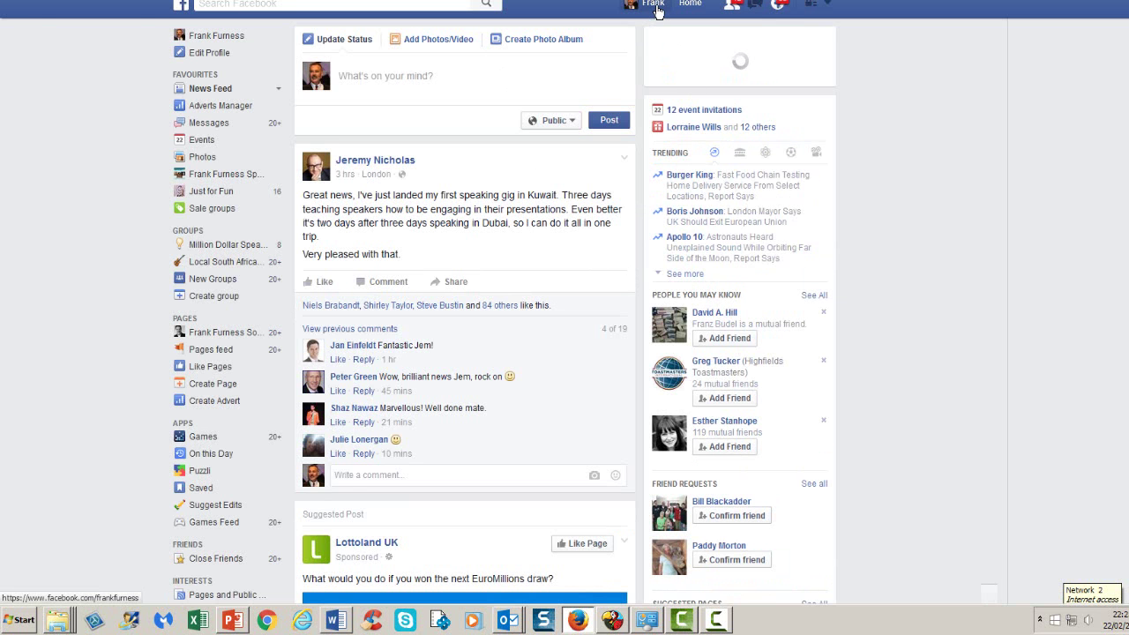
Open your own profile timeline and scroll down past recent posts to a video post.
click(676, 4)
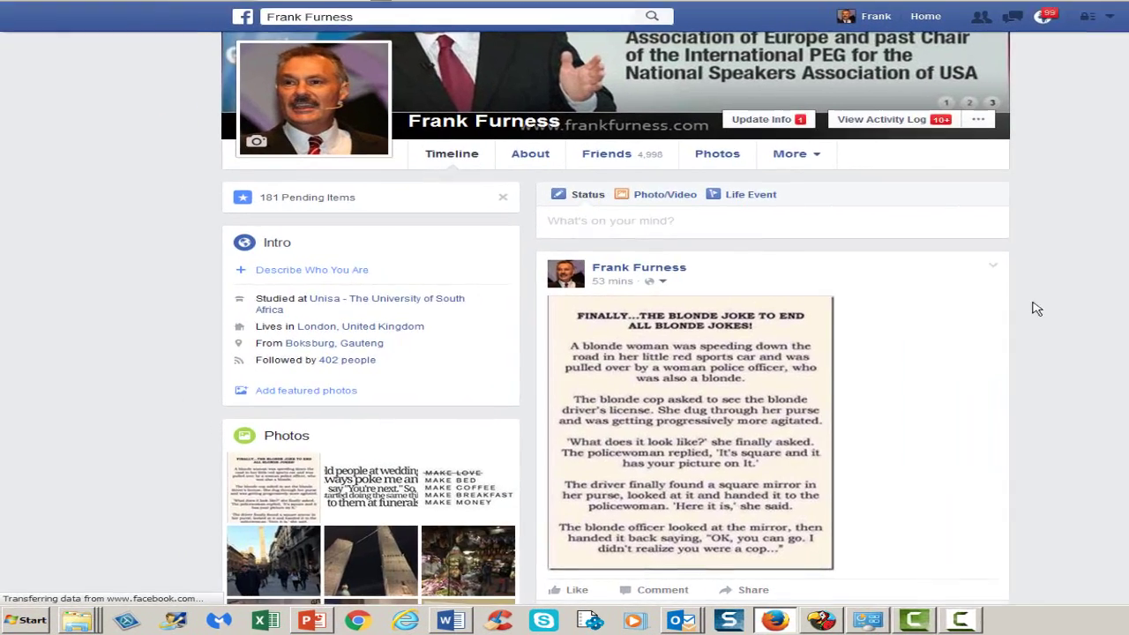
scroll(down, 3)
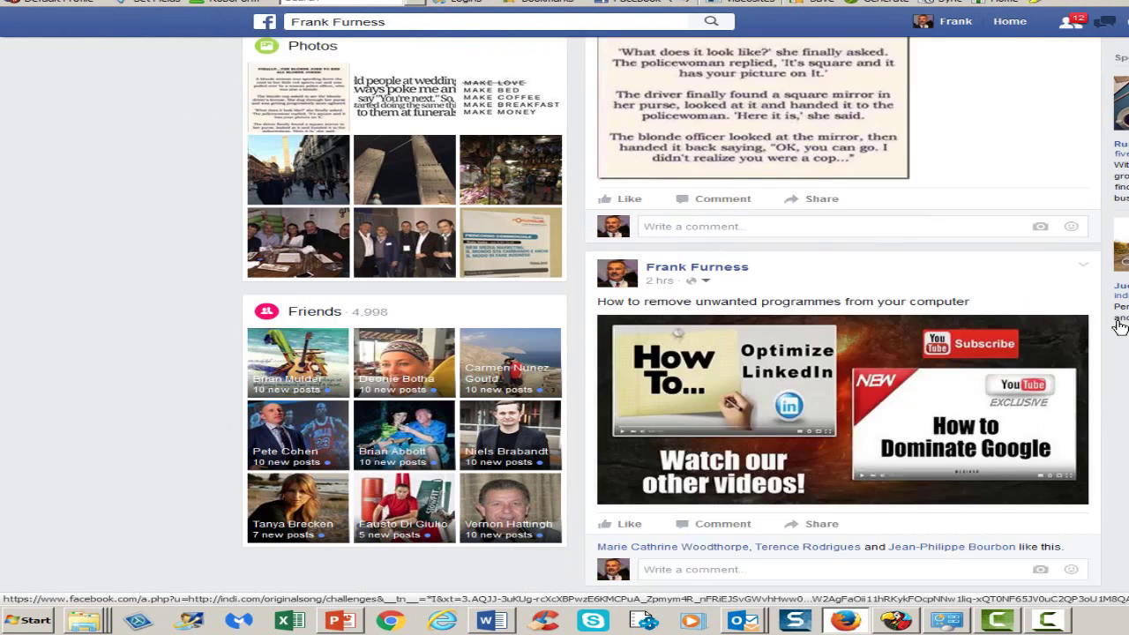
scroll(down, 3)
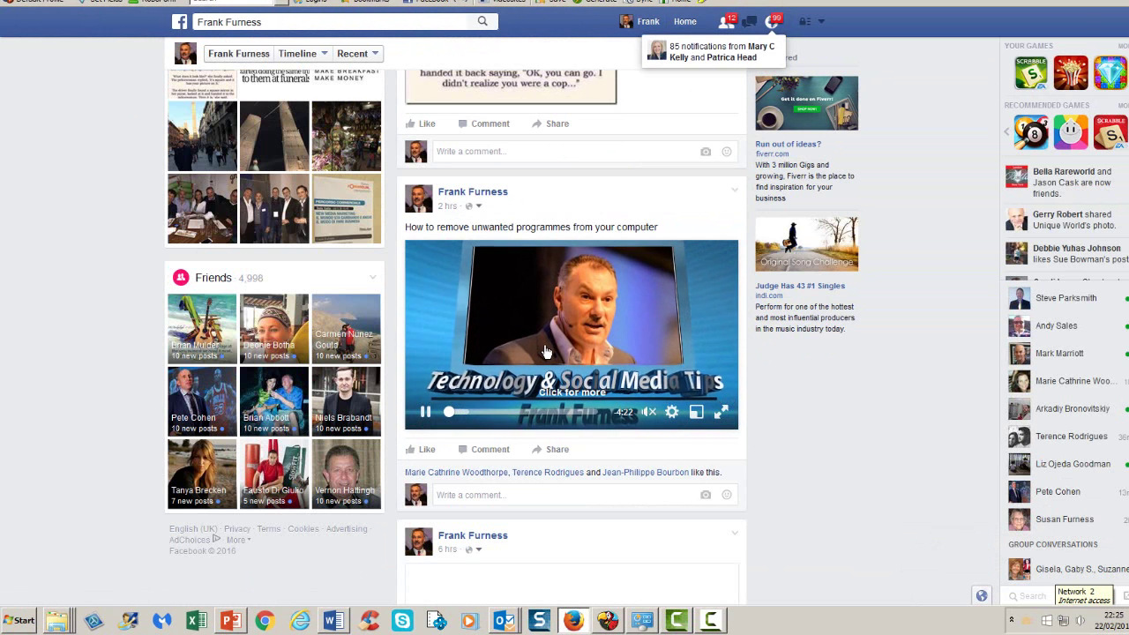
click(721, 411)
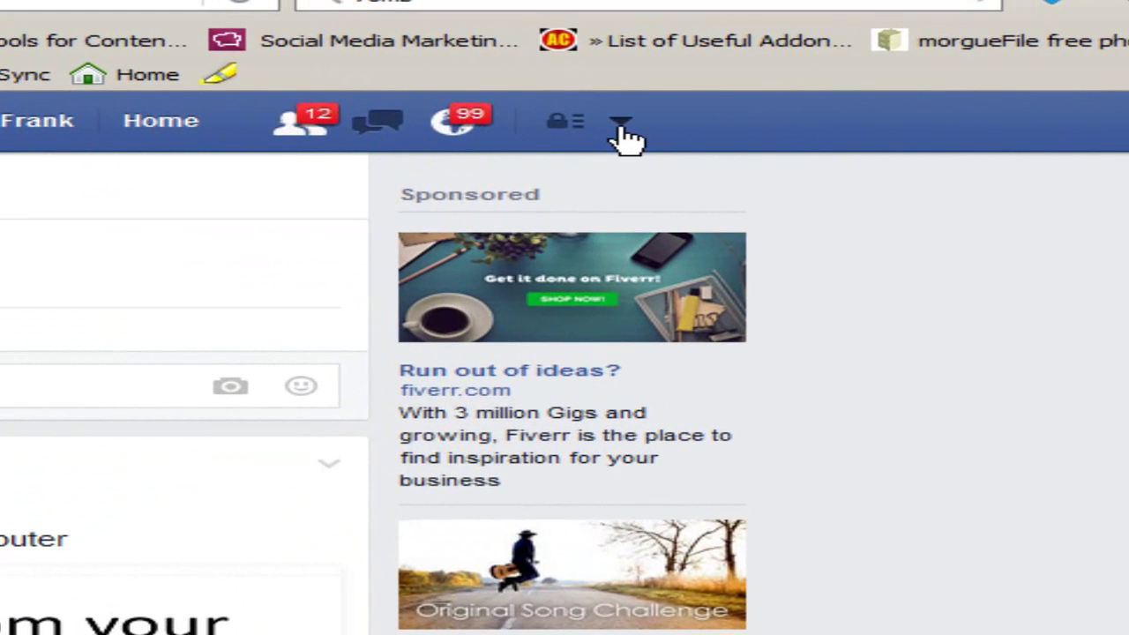
Use the top-bar down-arrow account menu to reach General Account Settings.
click(623, 119)
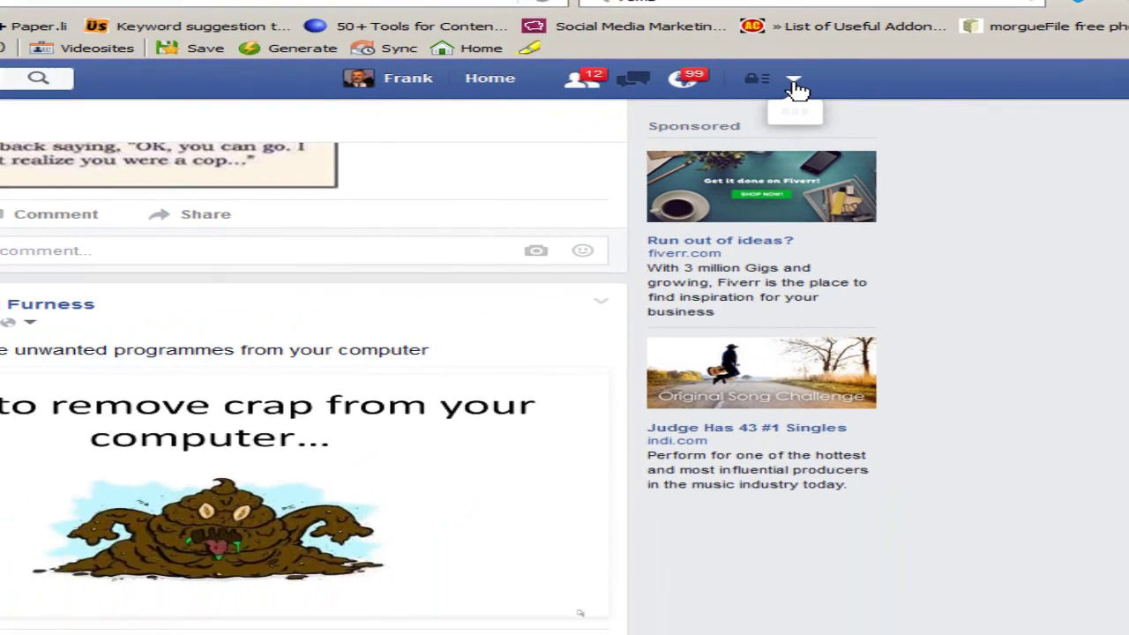
scroll(down, 3)
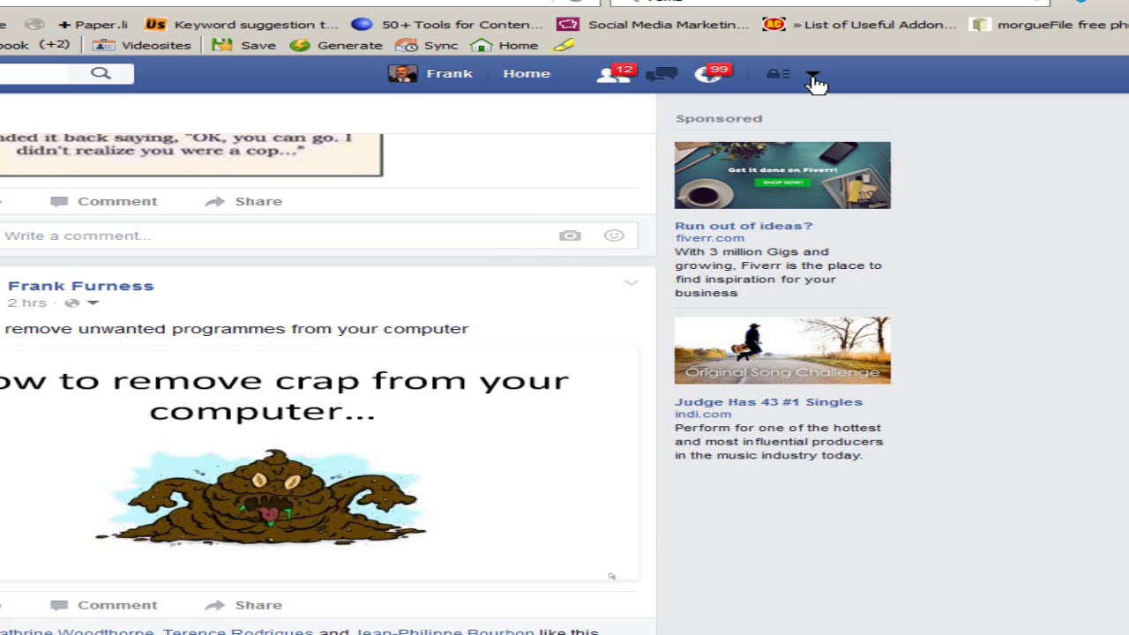
click(814, 73)
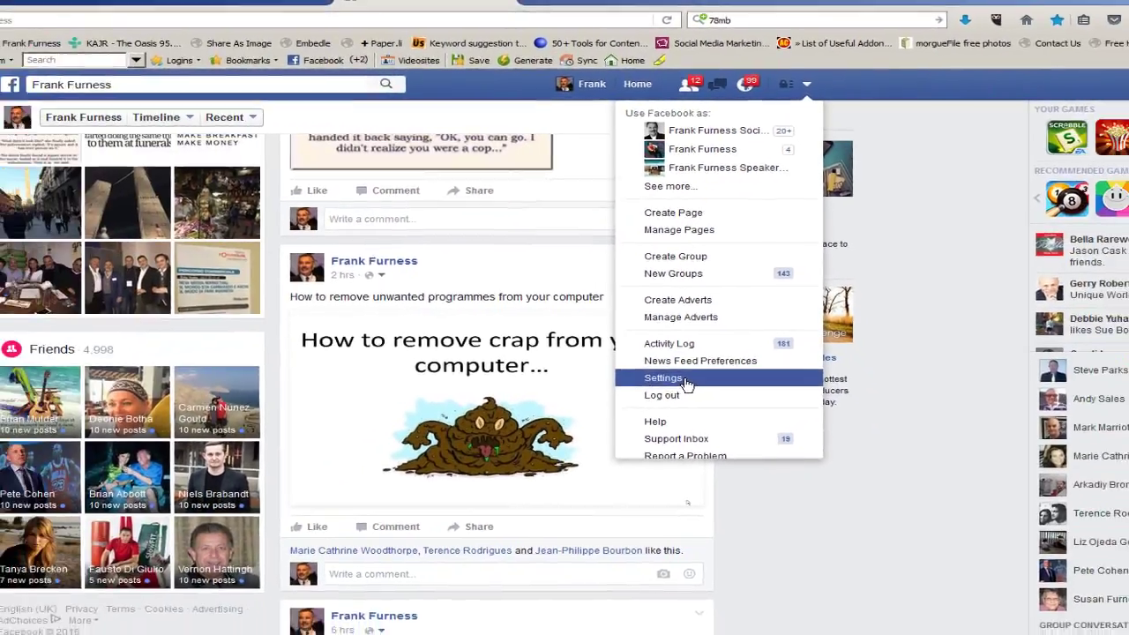
click(664, 378)
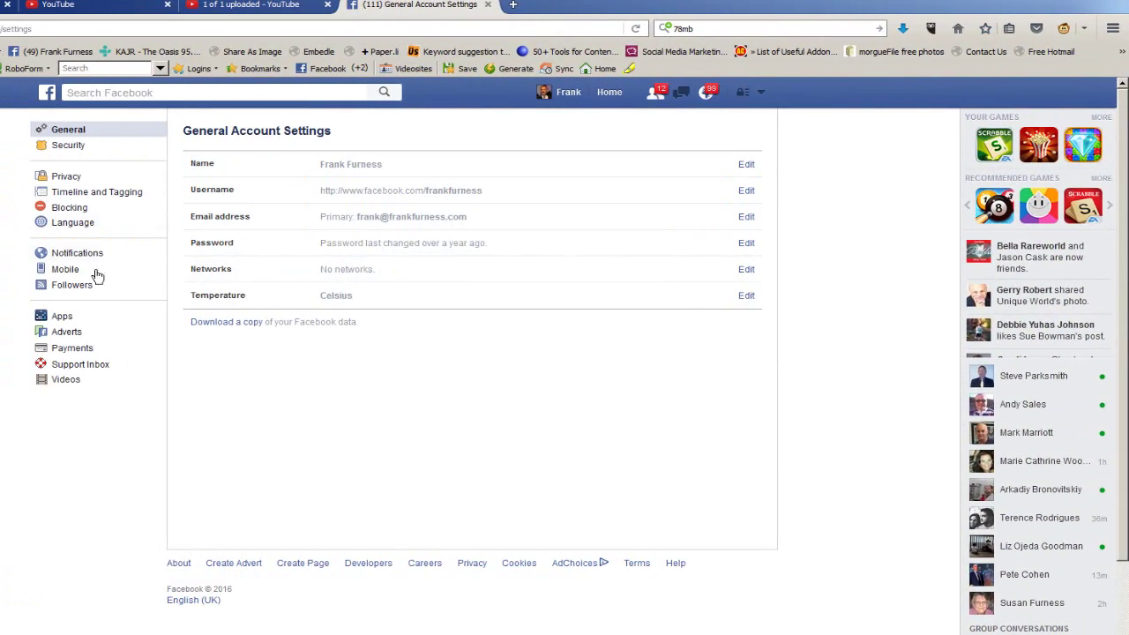
mouse_move(74, 384)
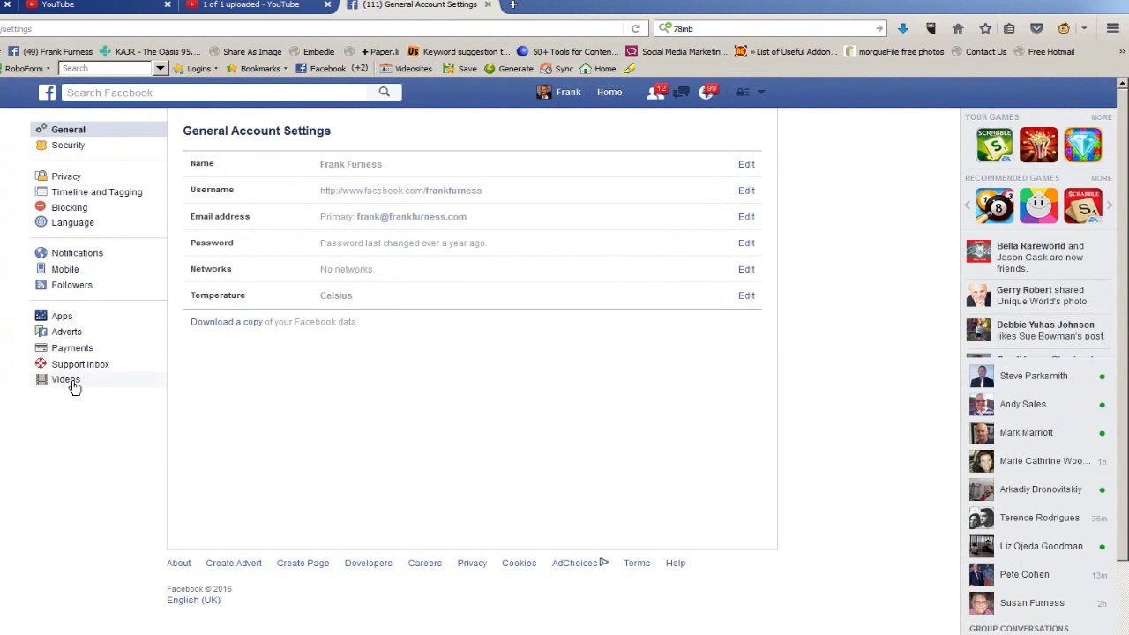
mouse_move(70, 385)
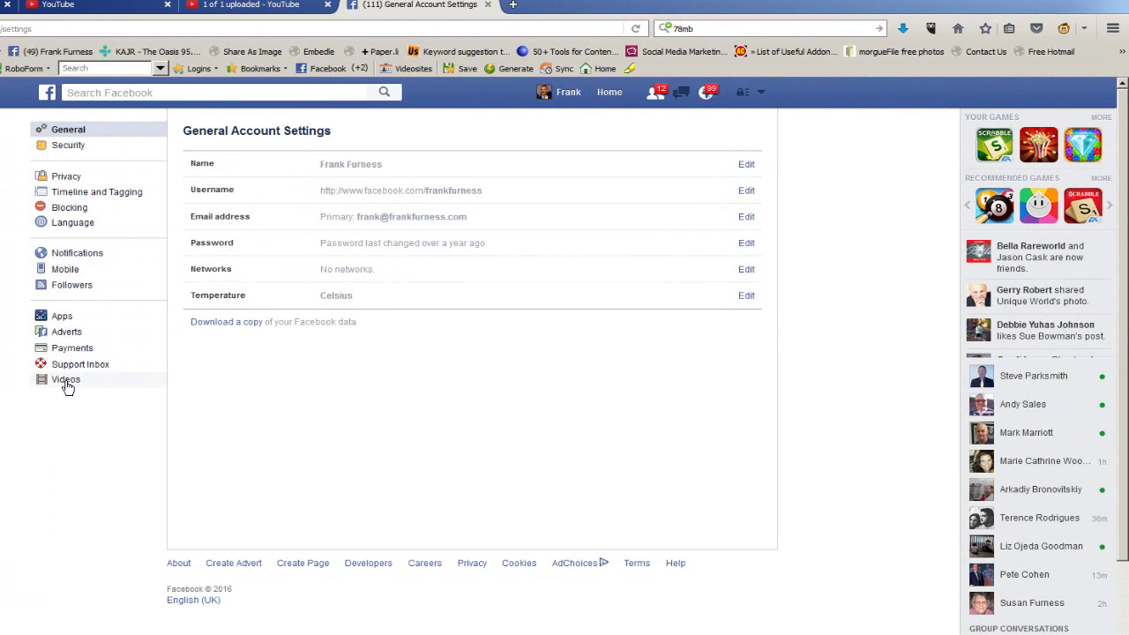
Select Videos in the settings sidebar.
click(65, 379)
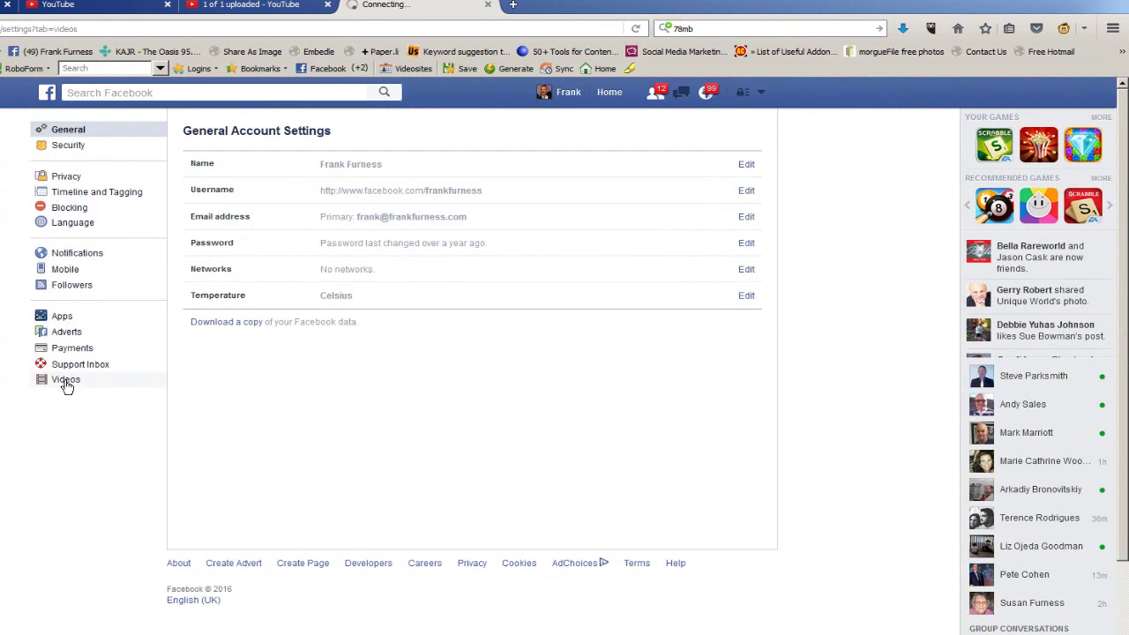
Open the Videos settings and set Video Default Quality to 'HD if available'.
click(65, 380)
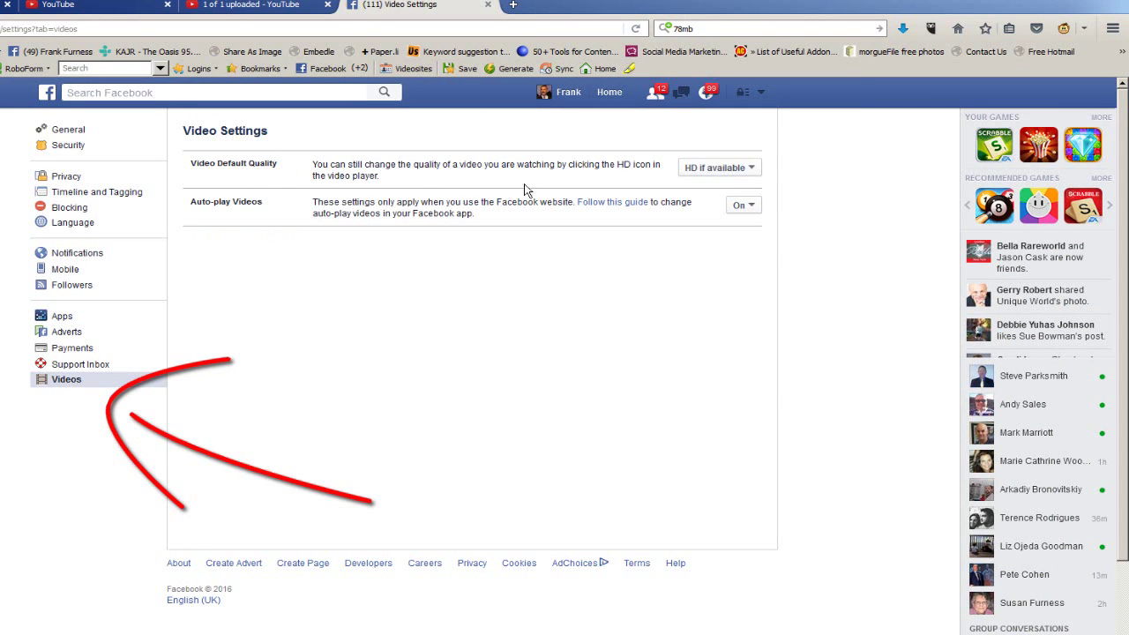
click(719, 167)
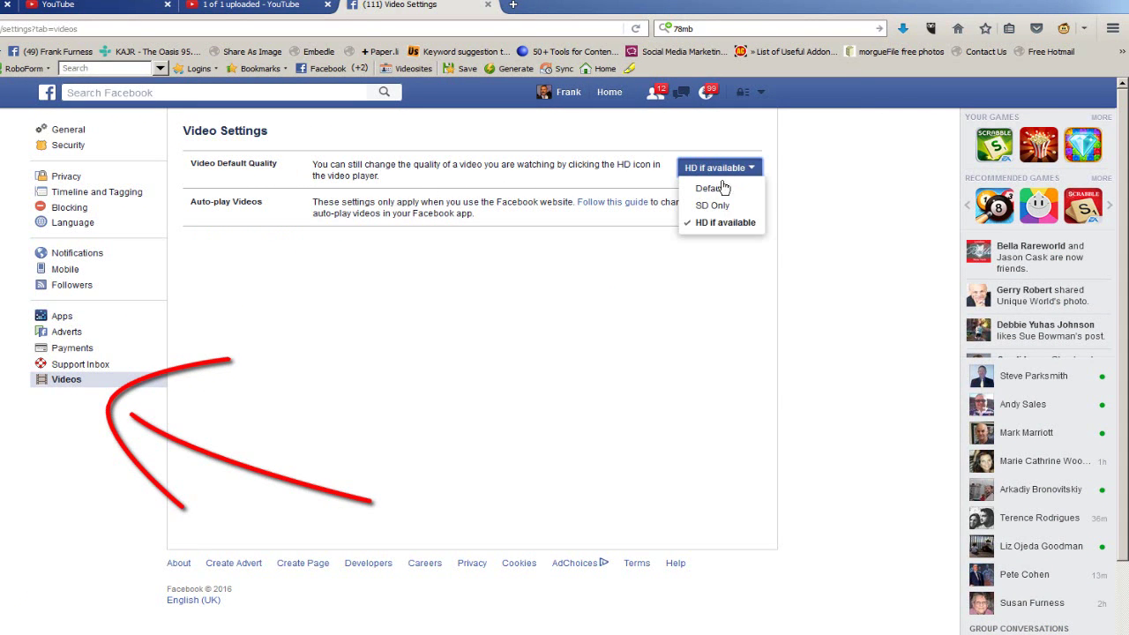
click(706, 187)
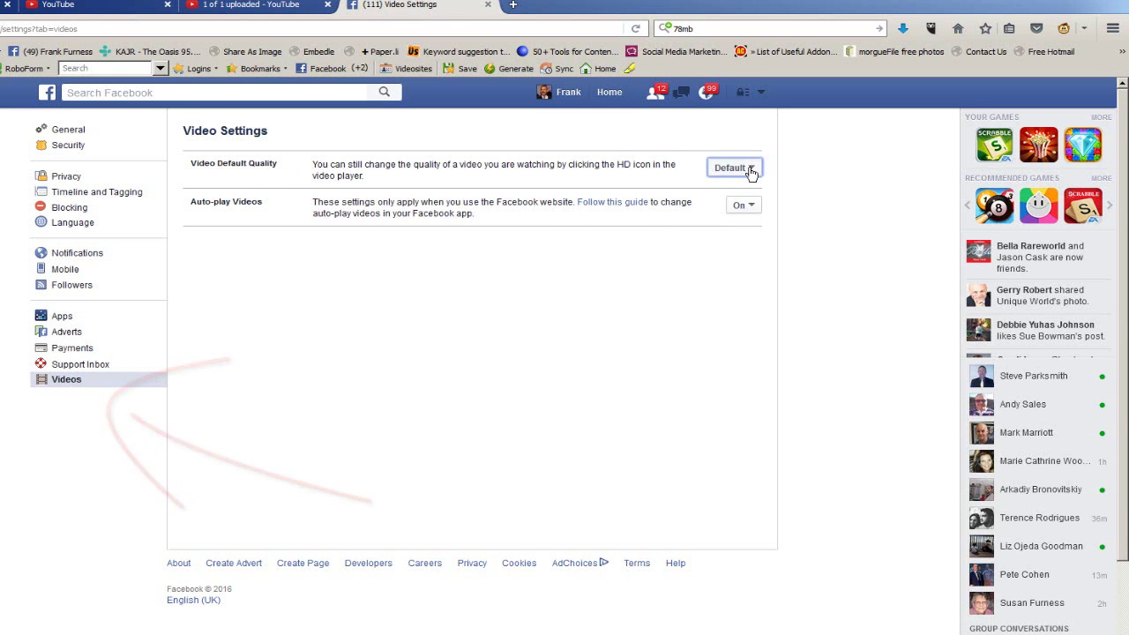
click(734, 166)
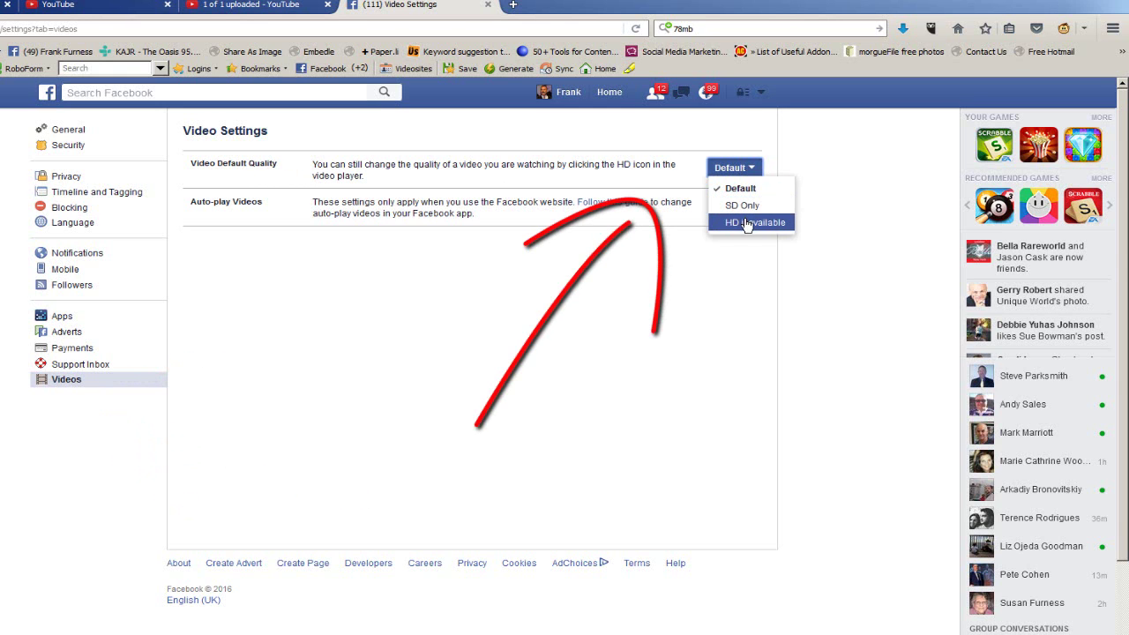
click(750, 222)
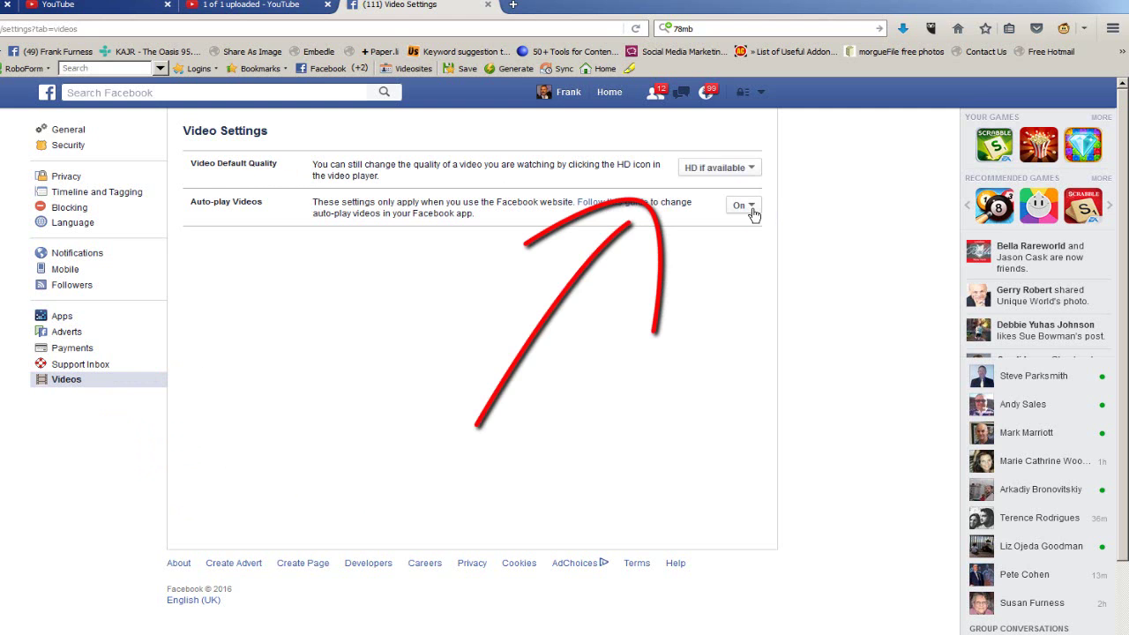
Set Auto-play Videos to On.
click(743, 205)
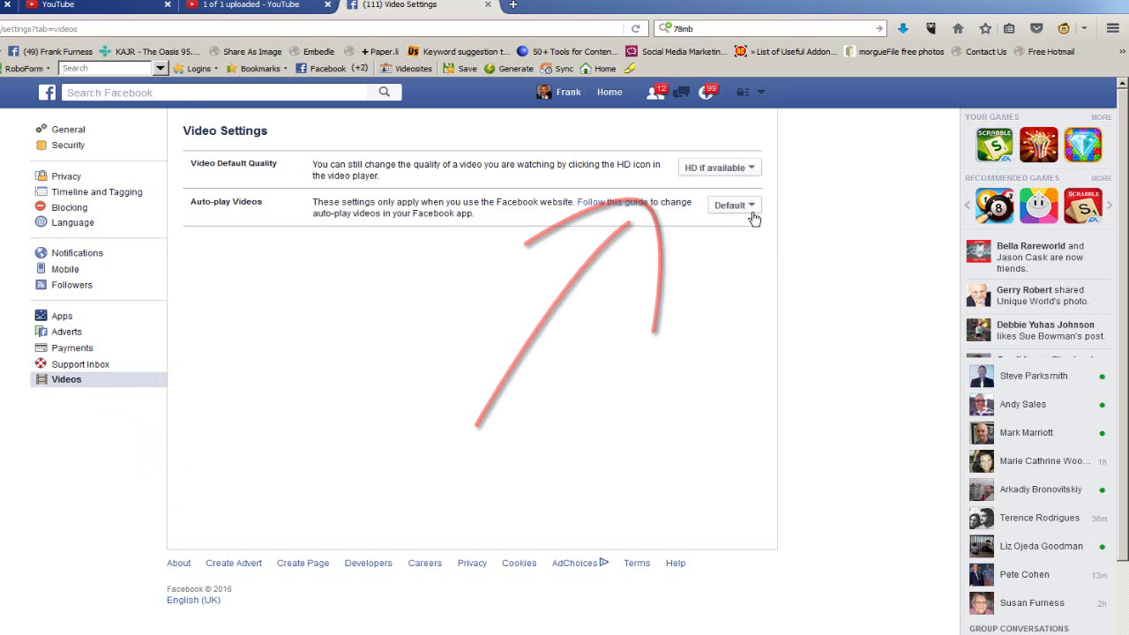
click(734, 205)
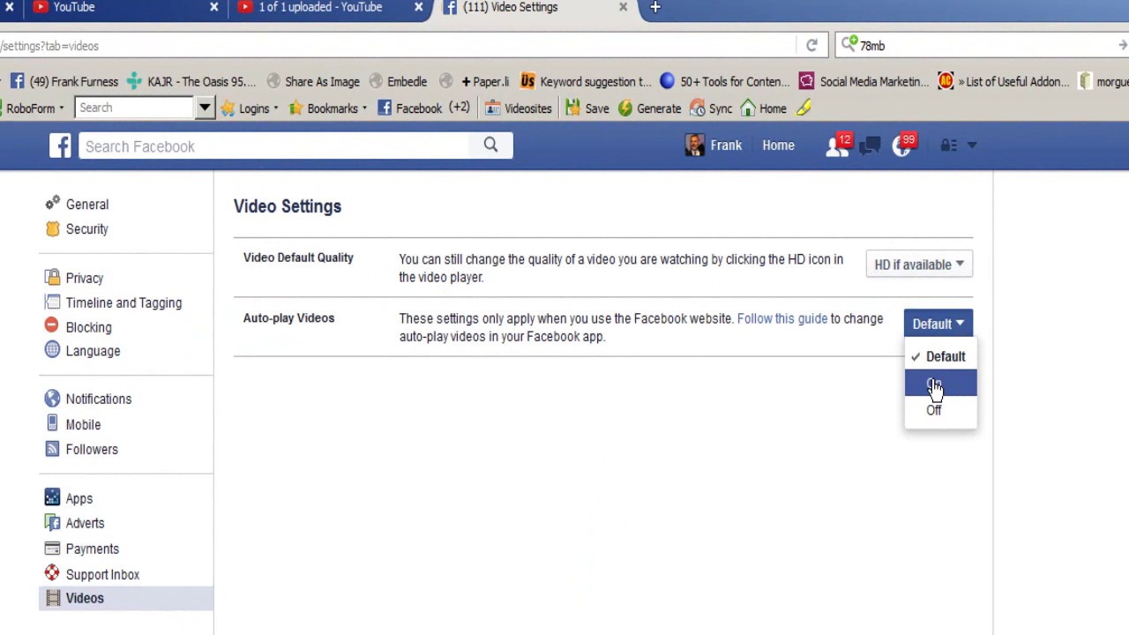
click(933, 382)
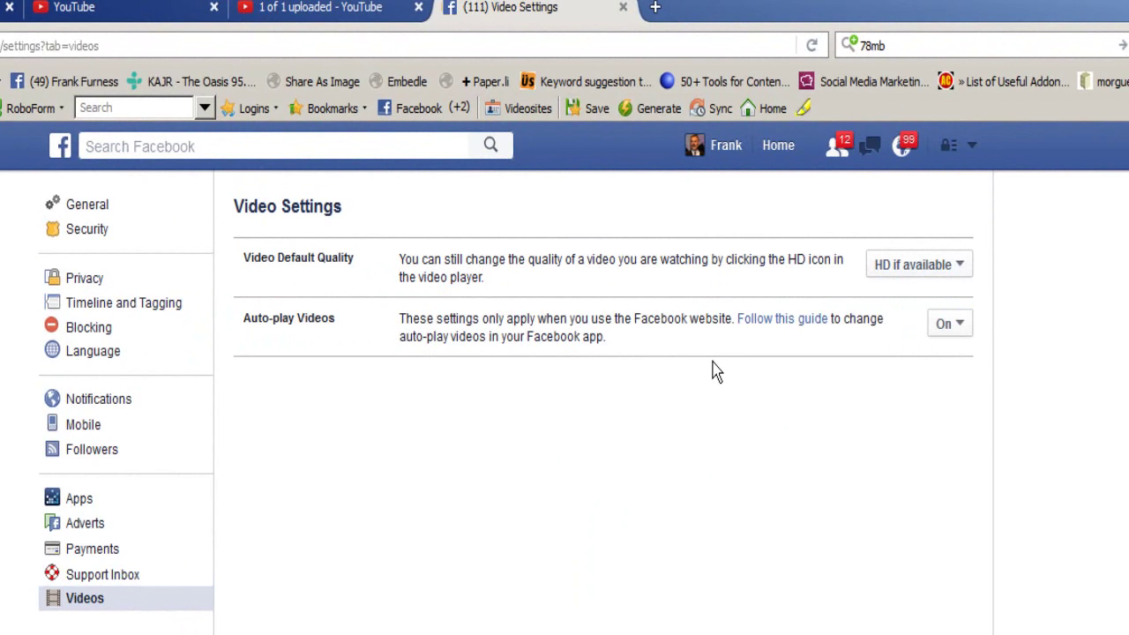
mouse_move(509, 367)
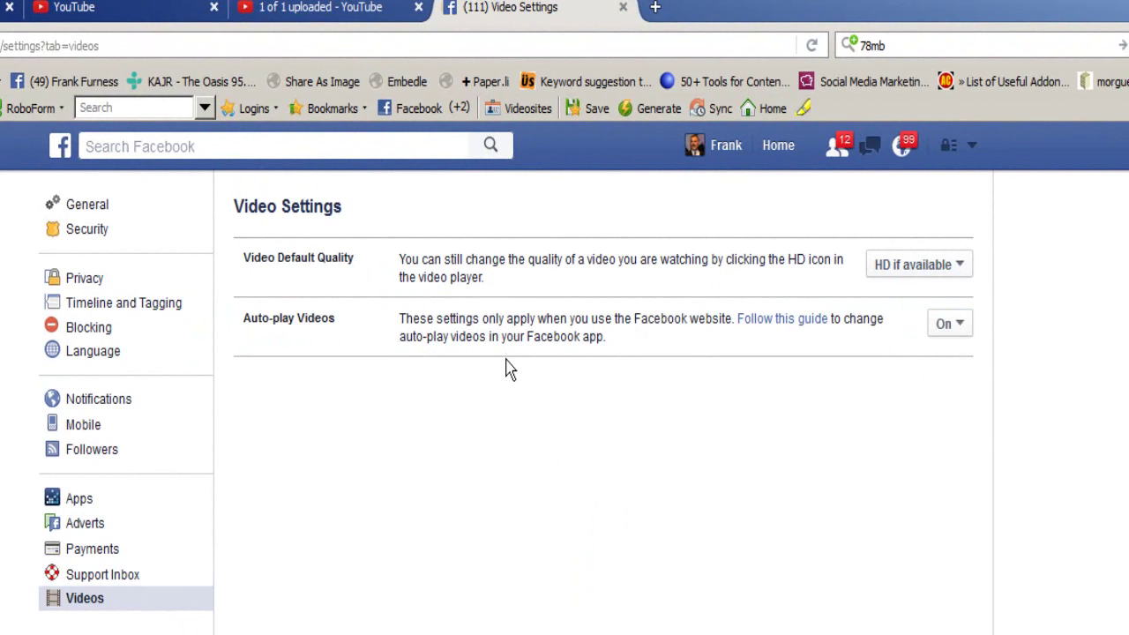